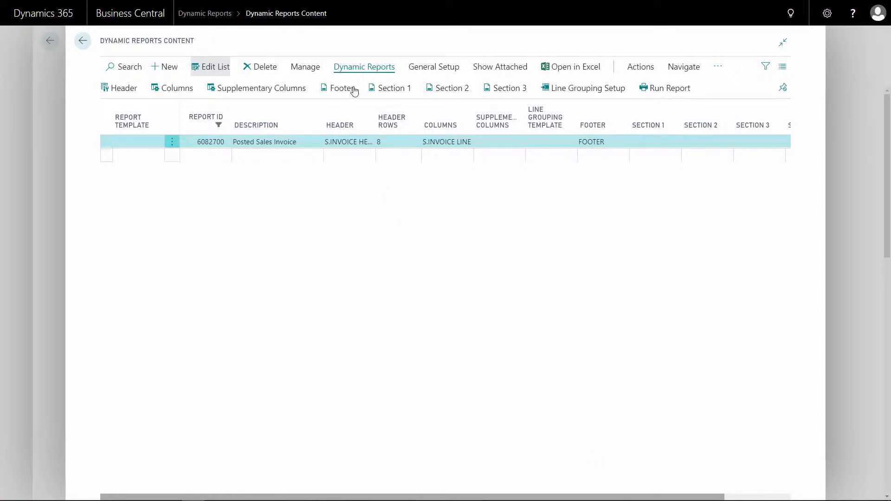
Show the per-language footer lines and display the DAN footer's HTML text lines.
click(342, 88)
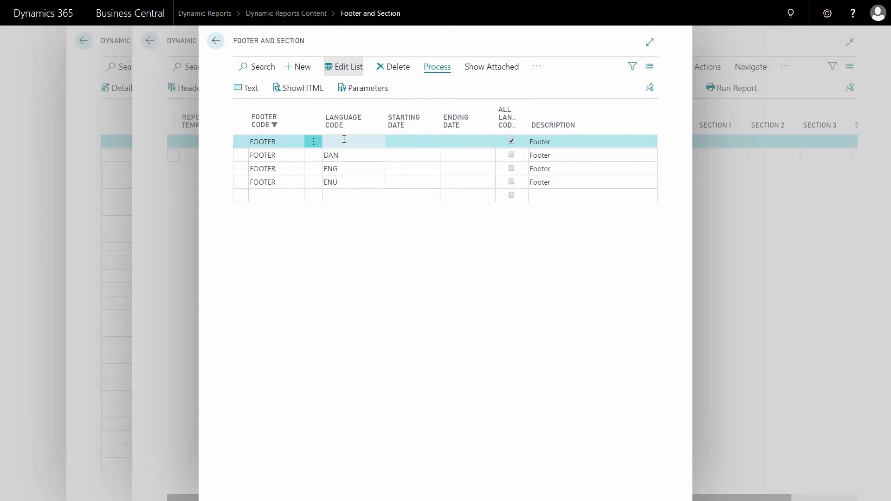
click(352, 155)
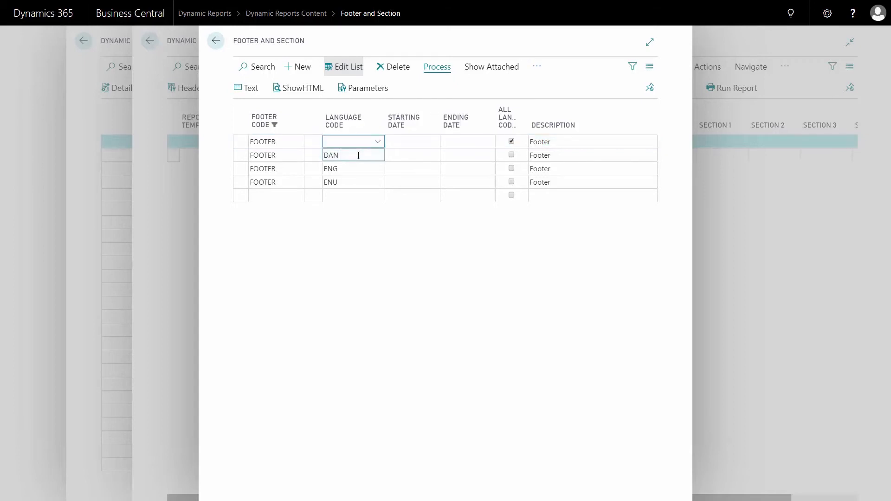
click(251, 88)
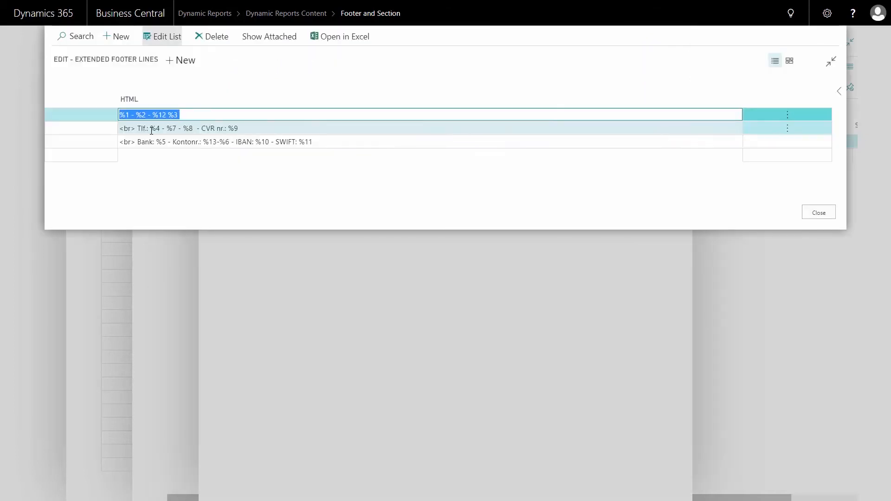